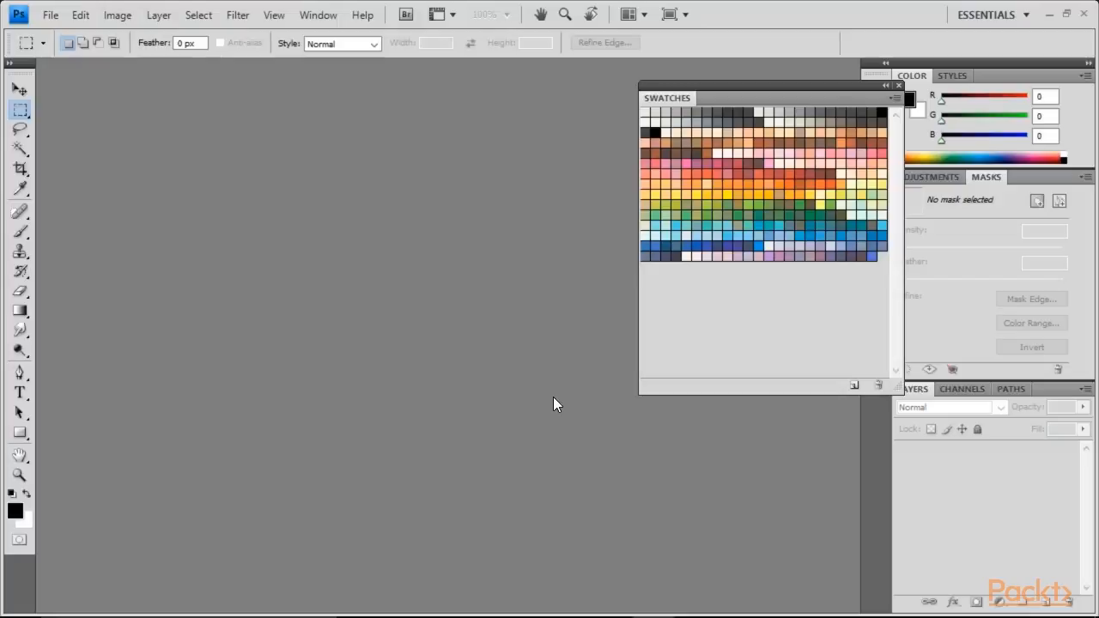
pyautogui.moveTo(551, 345)
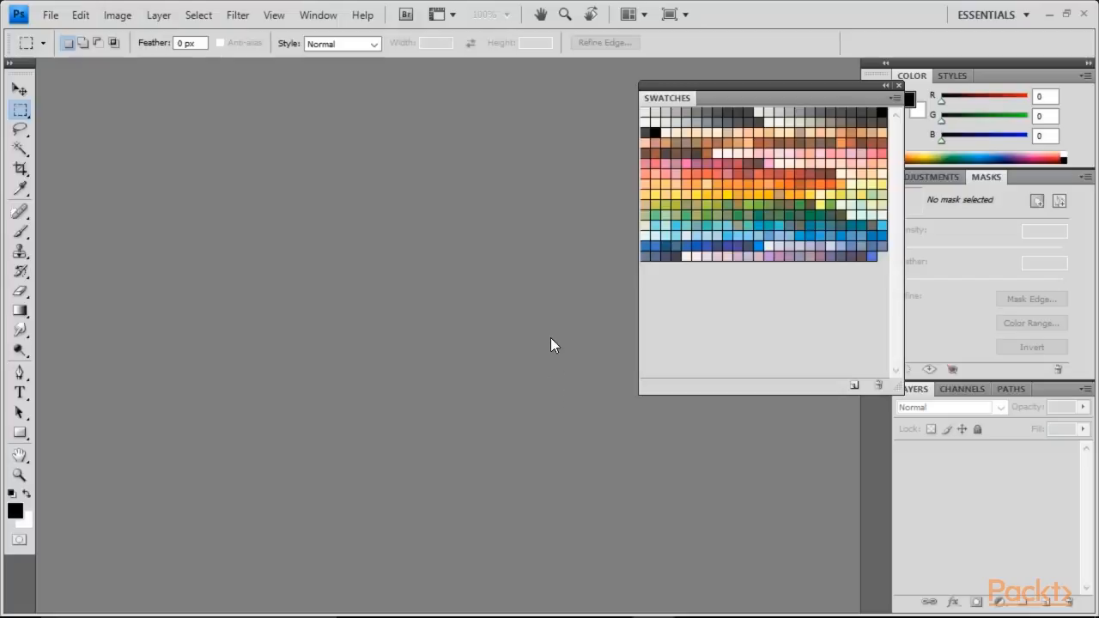
pyautogui.moveTo(519, 342)
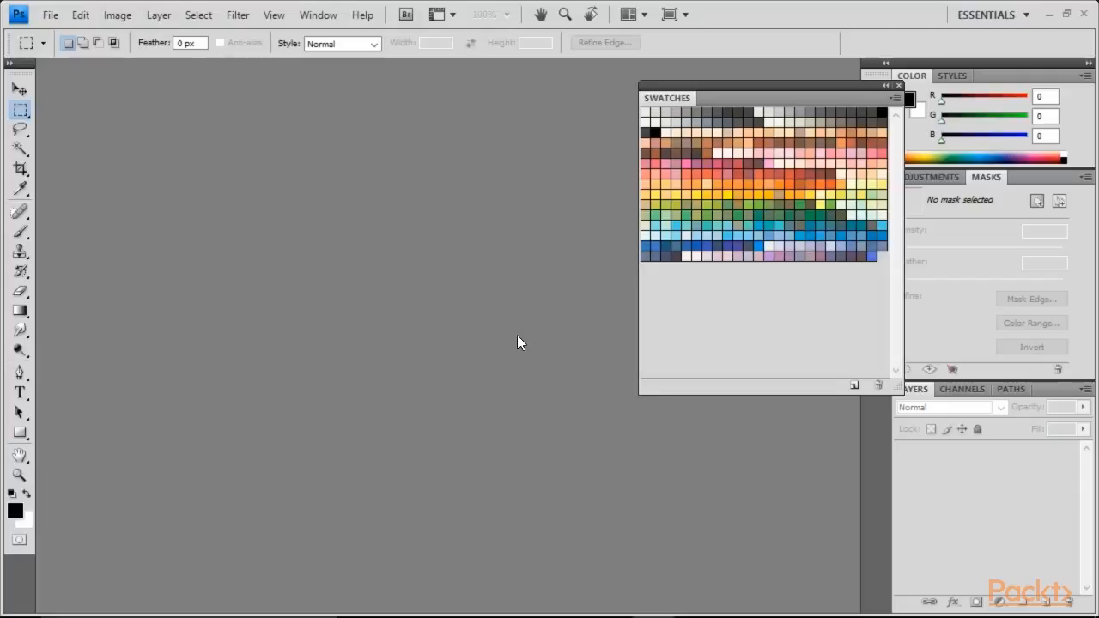
pyautogui.moveTo(574, 271)
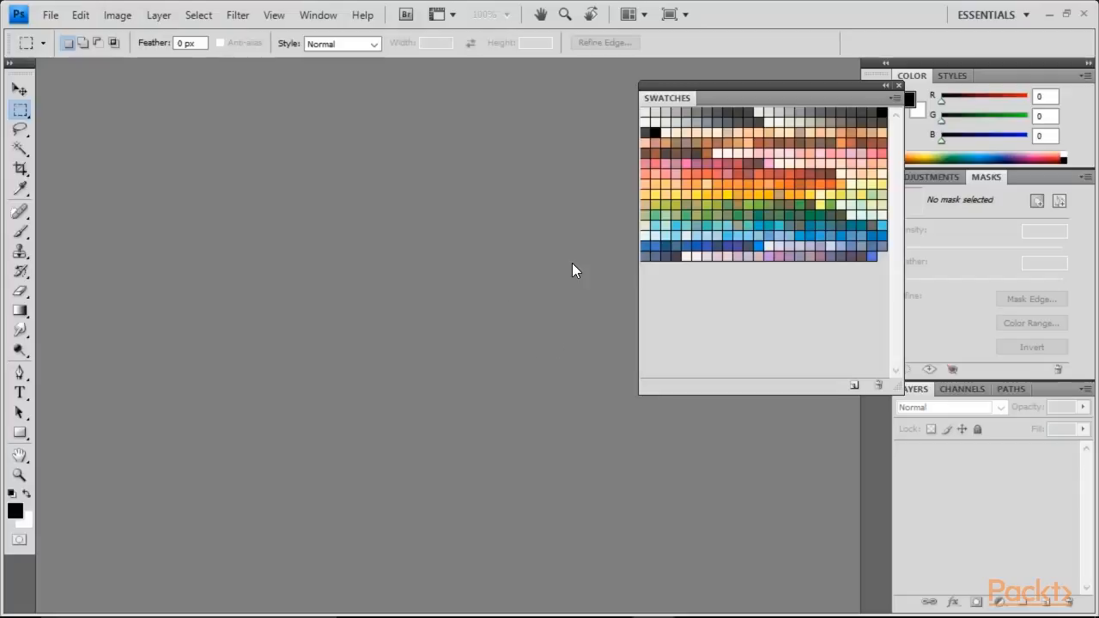
pyautogui.moveTo(591, 283)
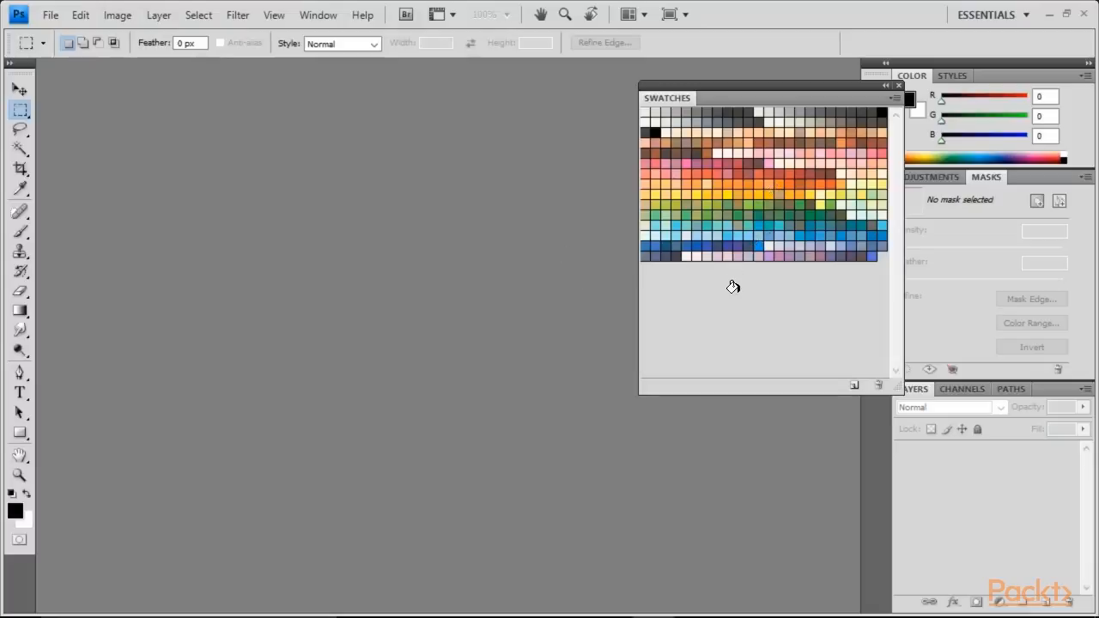
pyautogui.moveTo(563, 230)
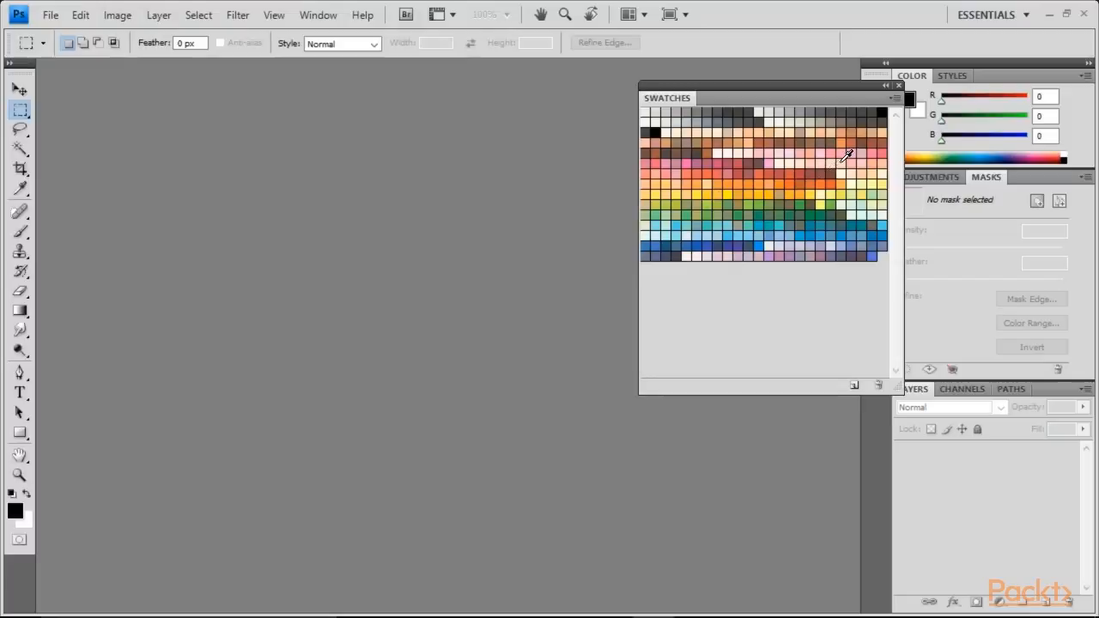
pyautogui.moveTo(883, 107)
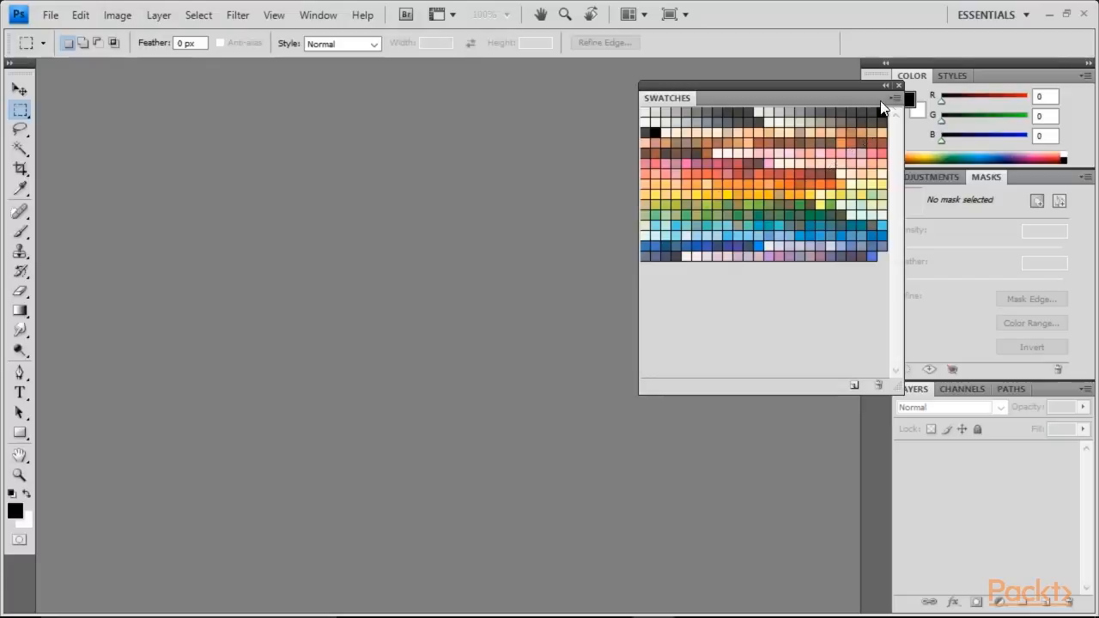
# Step: Save the Photoshop swatches to the Desktop as an ACO file named 'Copic'
pyautogui.click(896, 97)
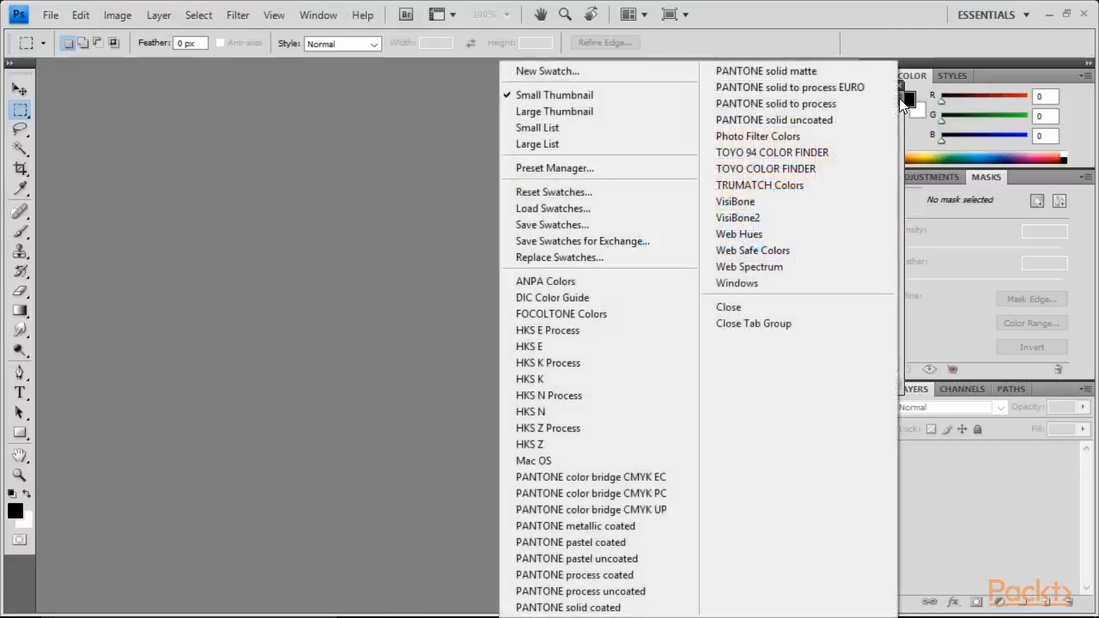
pyautogui.click(551, 223)
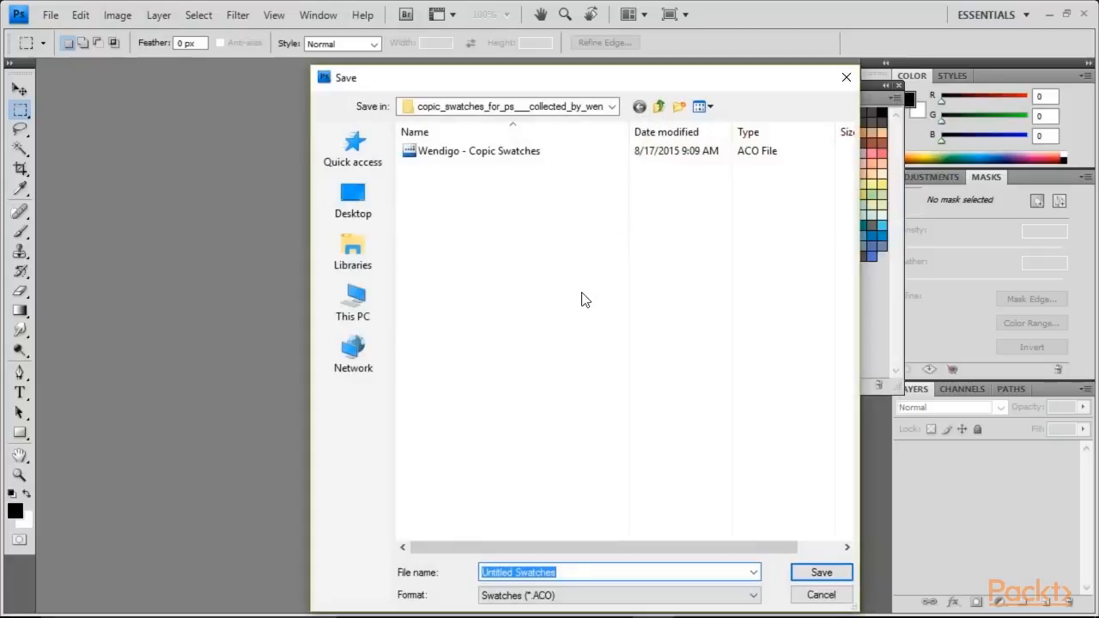
pyautogui.moveTo(567, 237)
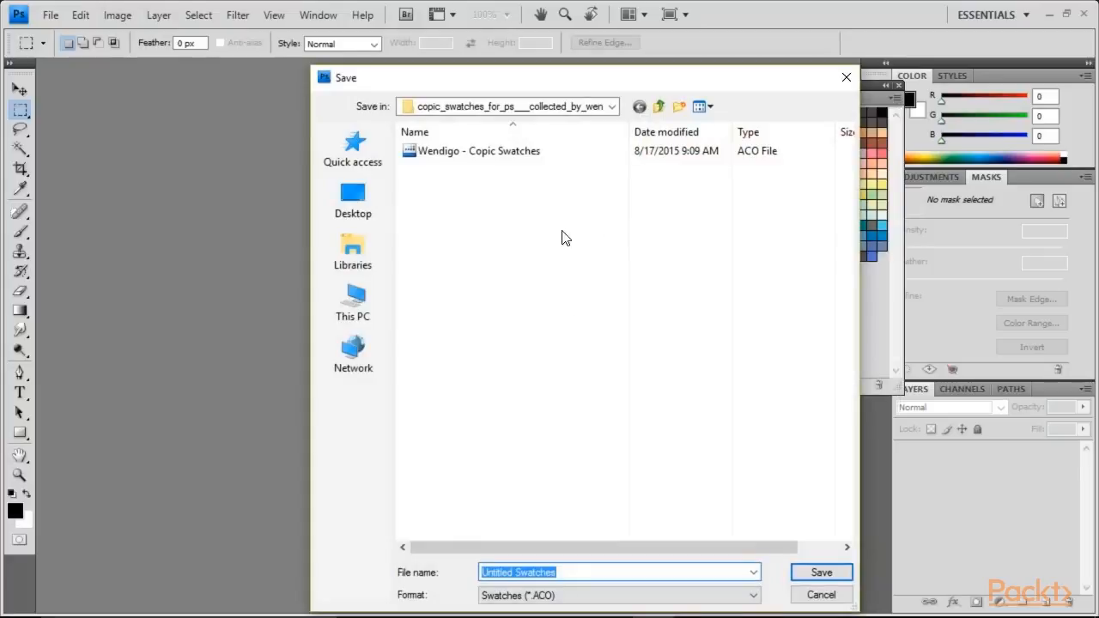
pyautogui.click(352, 197)
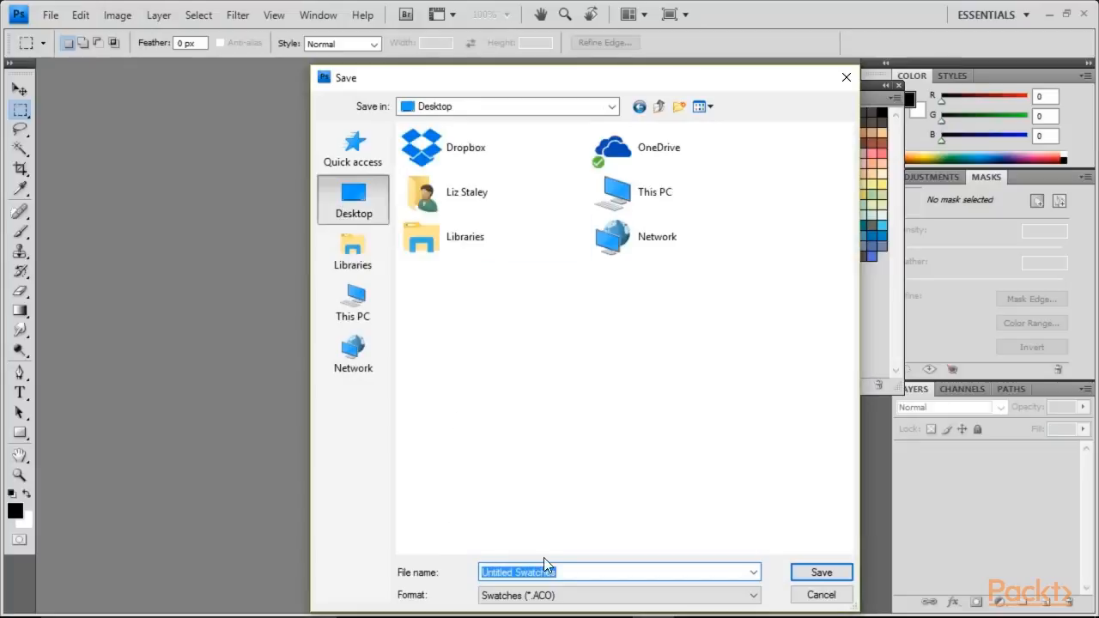
pyautogui.write('Copic')
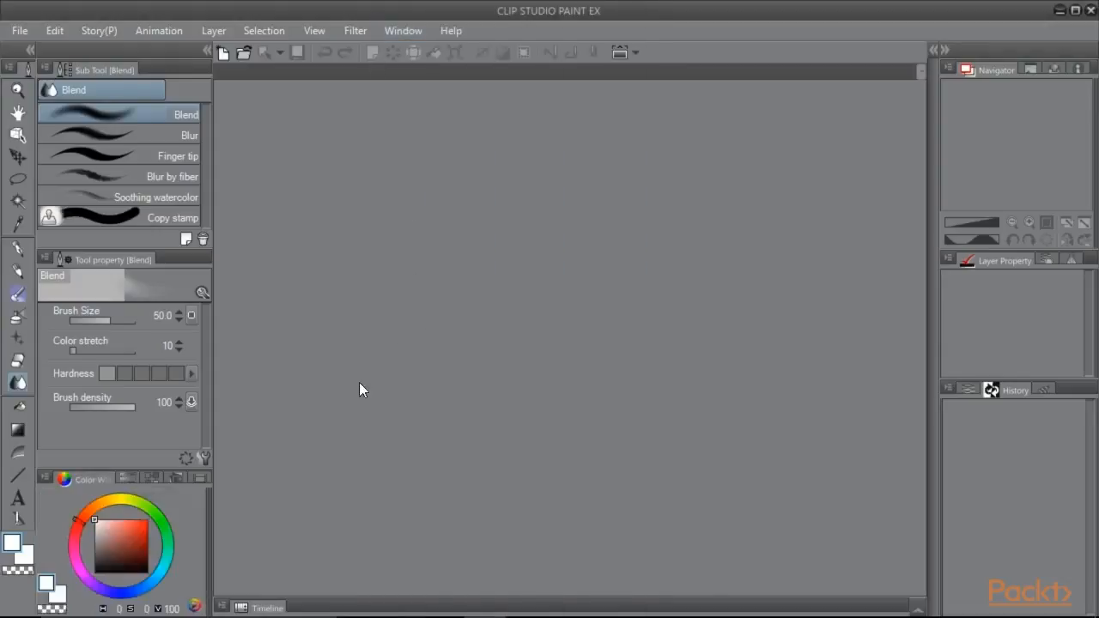
# Step: Show the Color Set palette from the Window menu
pyautogui.click(401, 30)
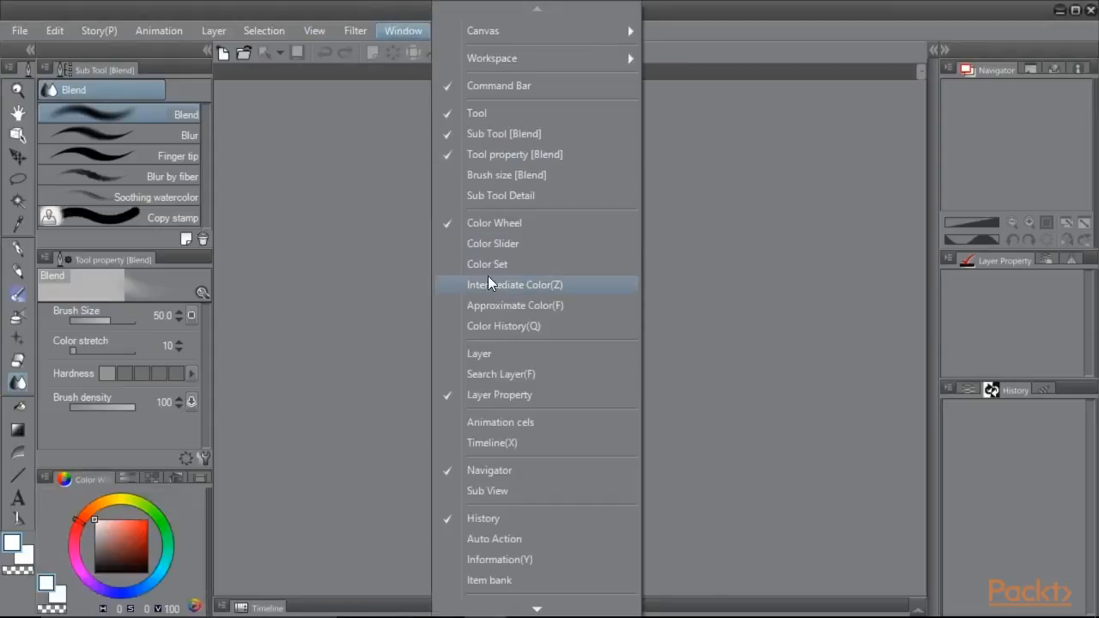
pyautogui.click(488, 264)
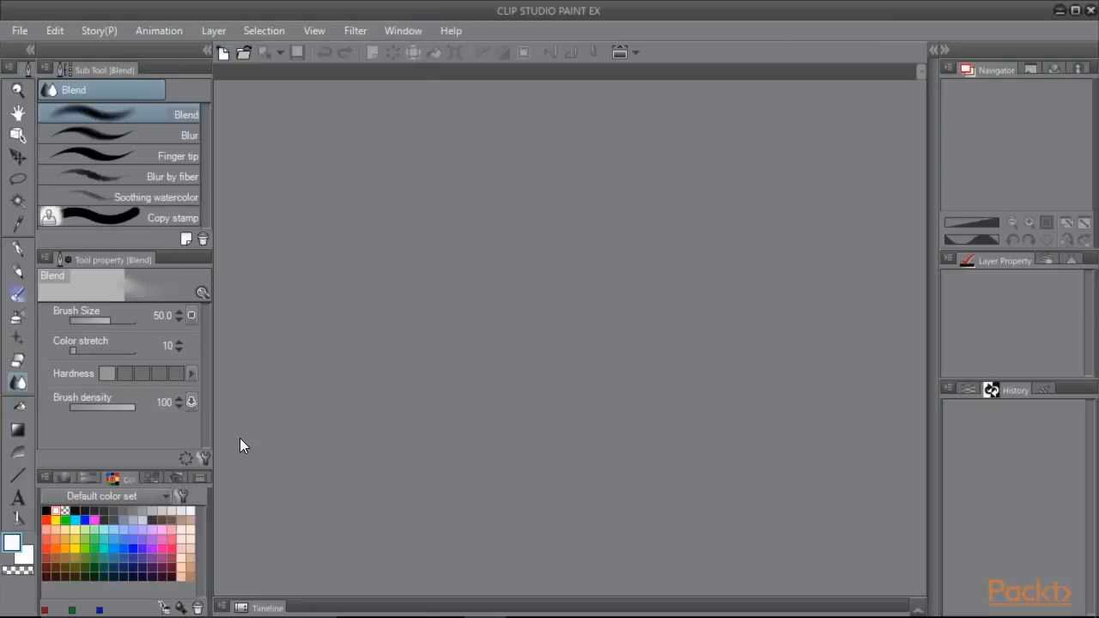
pyautogui.moveTo(206, 549)
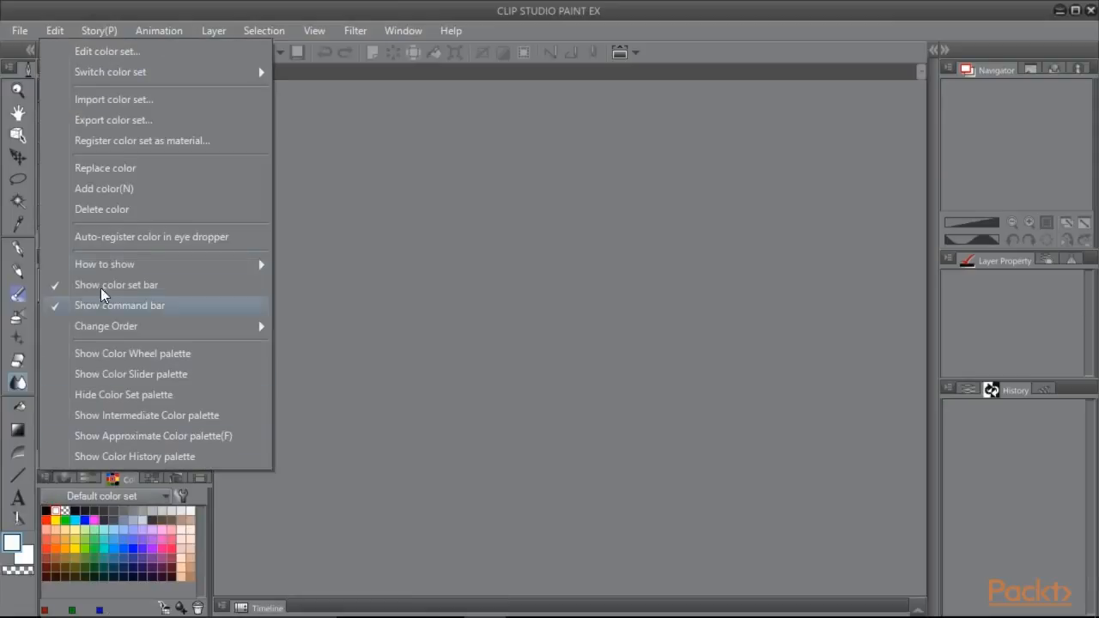
# Step: Import the 'Copic Swatches' ACO file from the Desktop as a new color set
pyautogui.click(113, 98)
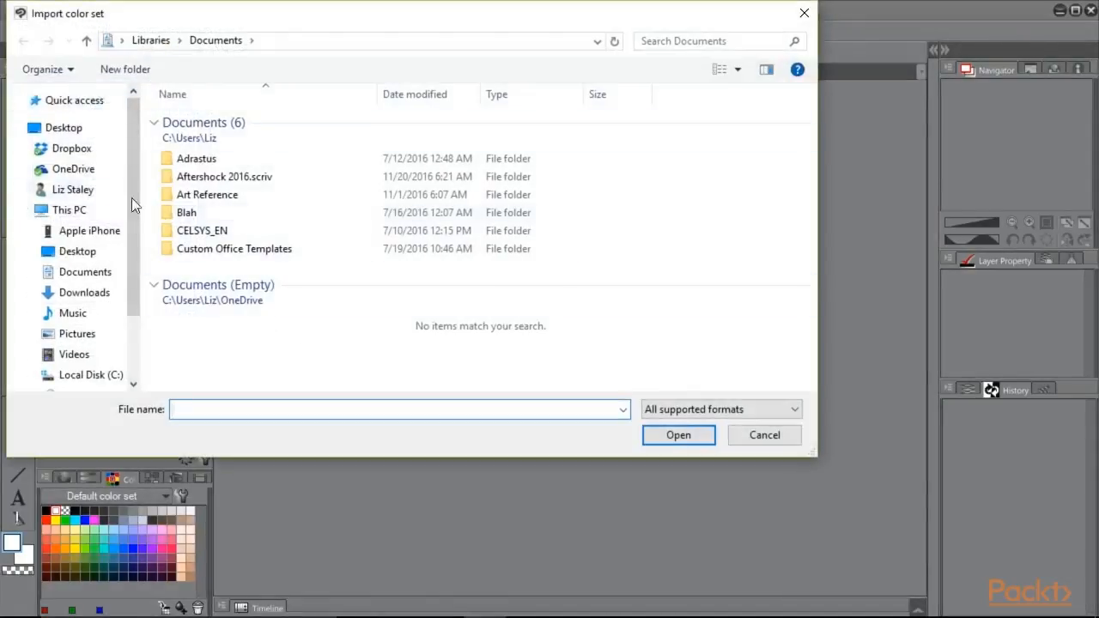
pyautogui.click(62, 127)
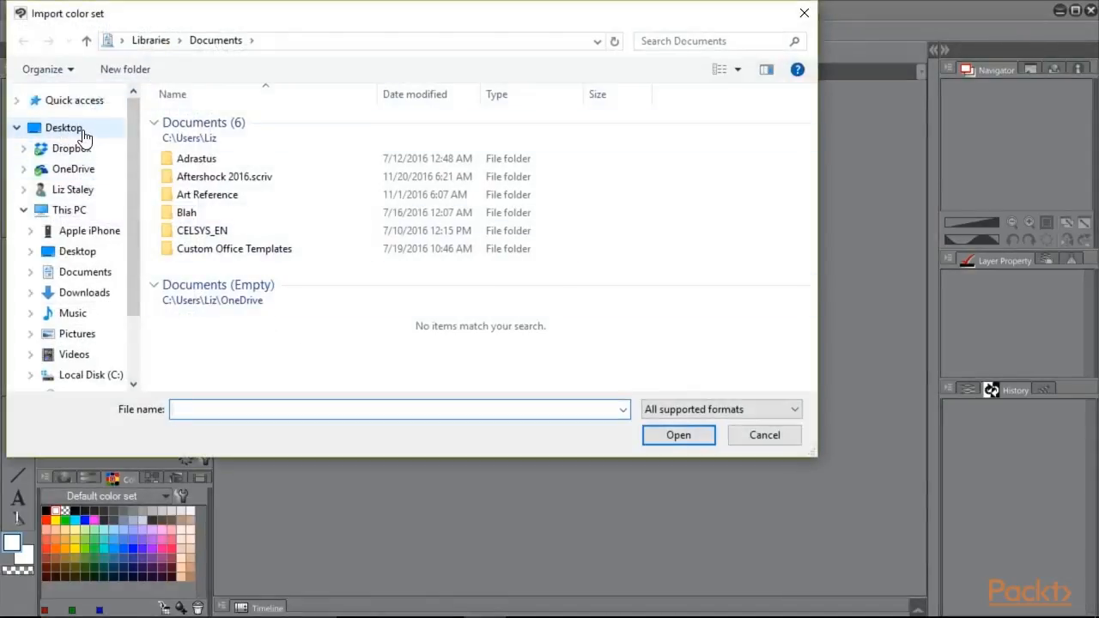
pyautogui.click(64, 127)
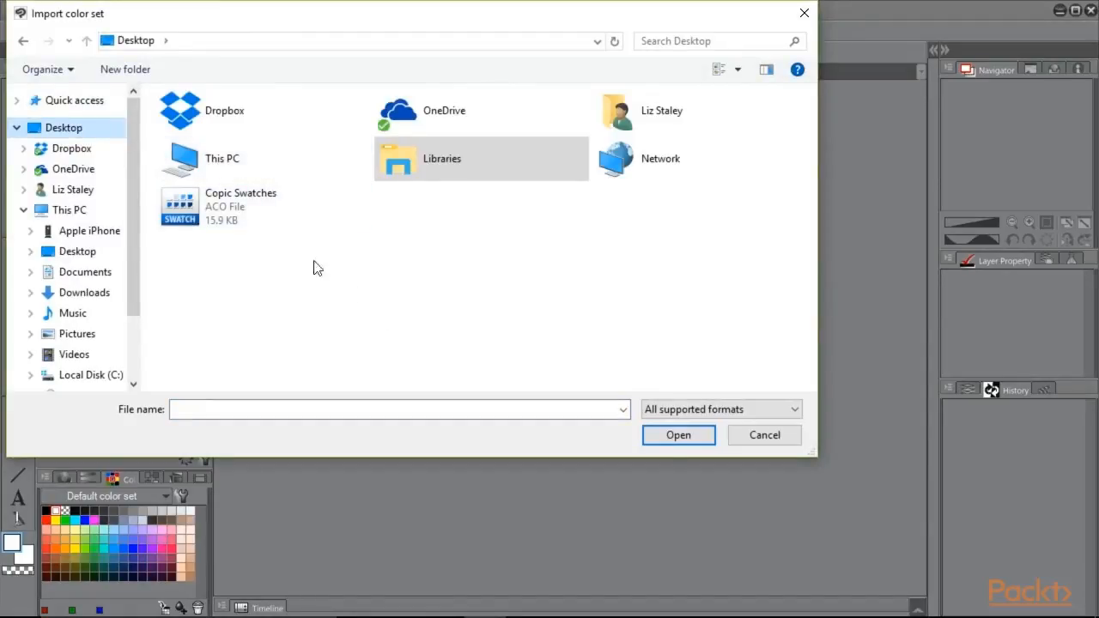
pyautogui.click(241, 206)
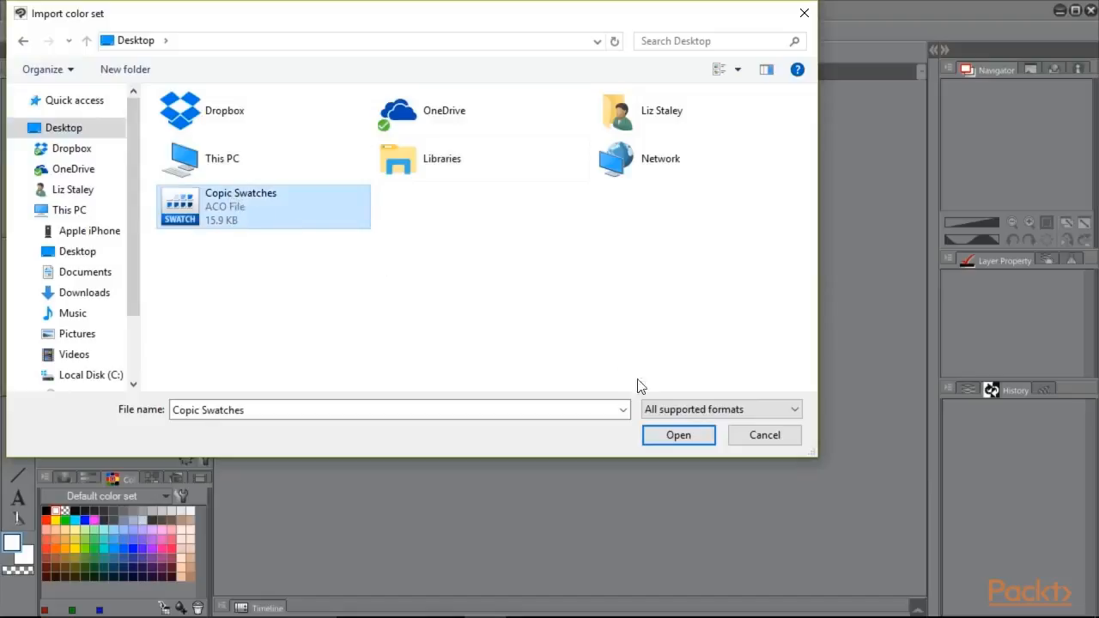
pyautogui.click(677, 434)
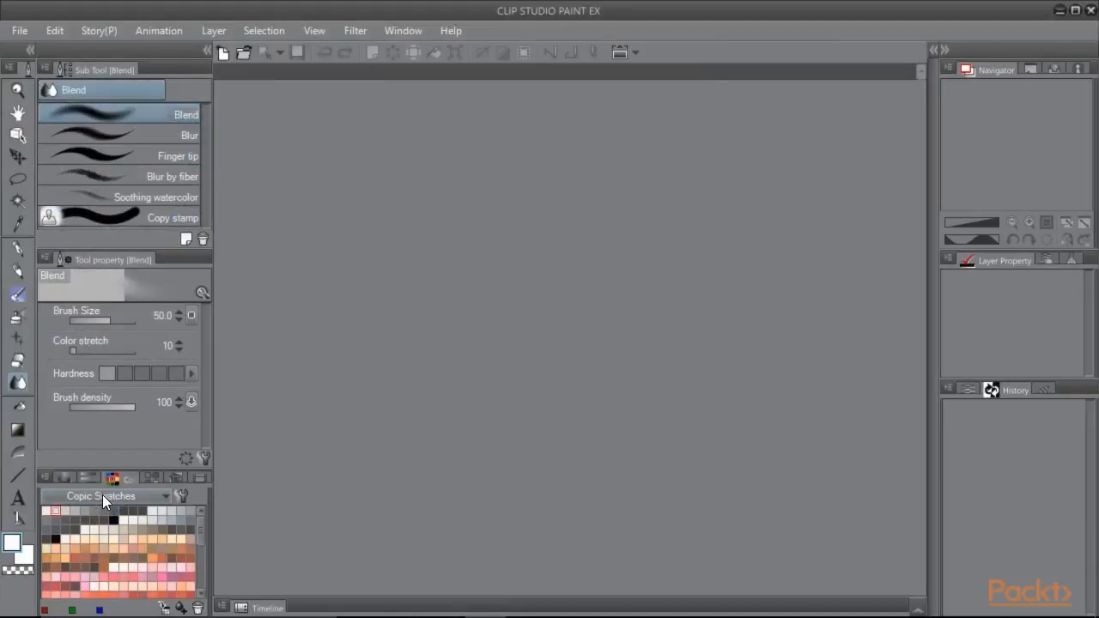
pyautogui.click(132, 511)
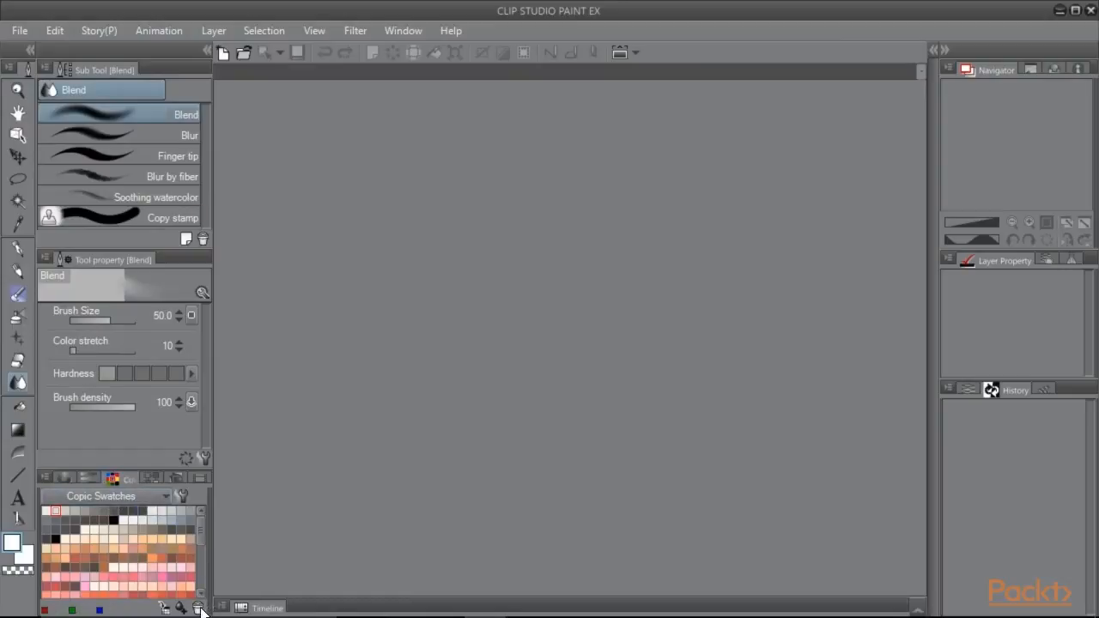
pyautogui.moveTo(182, 497)
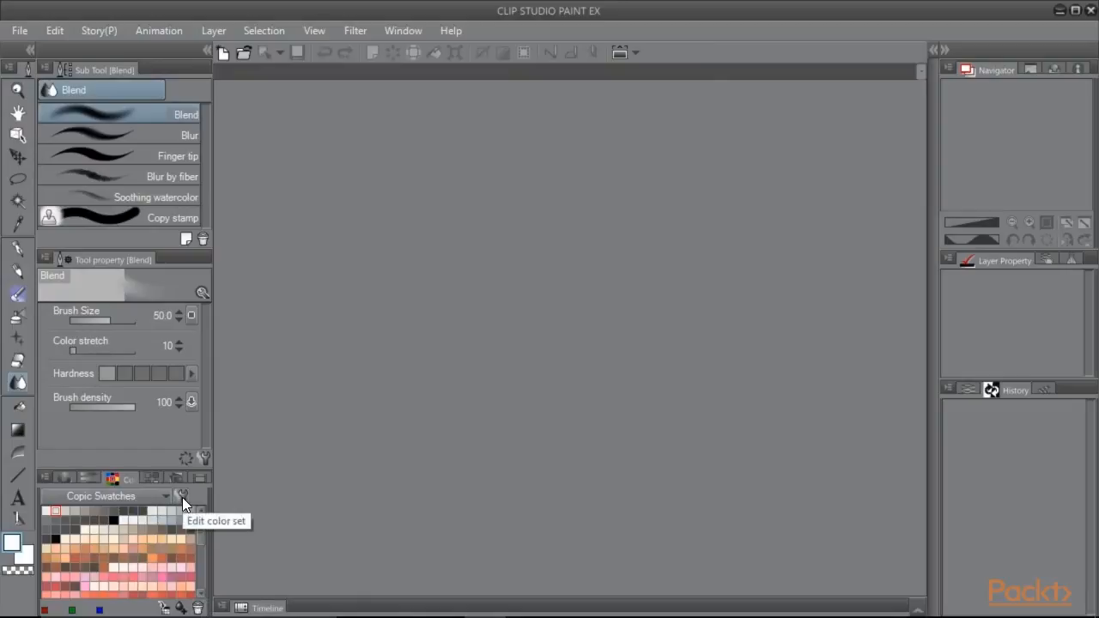
pyautogui.click(182, 496)
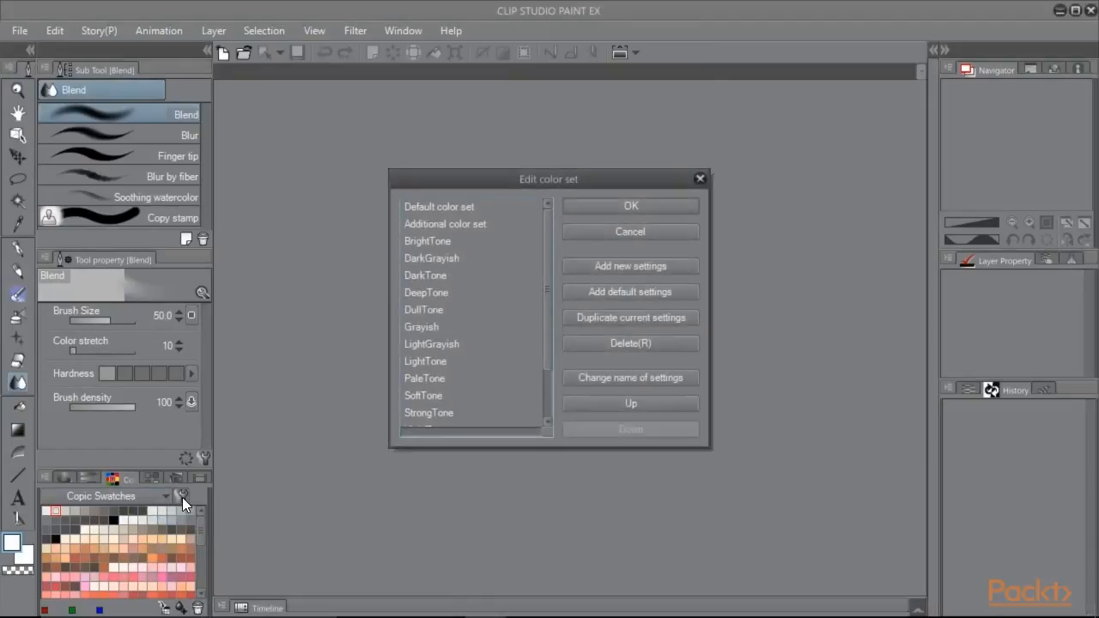
pyautogui.click(420, 326)
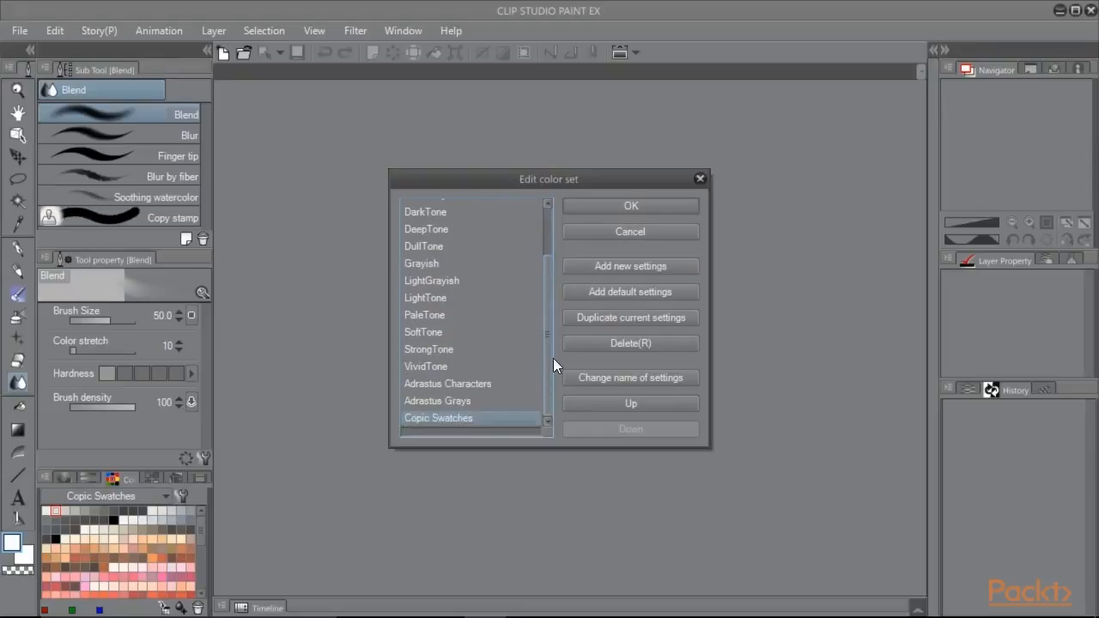
pyautogui.click(438, 419)
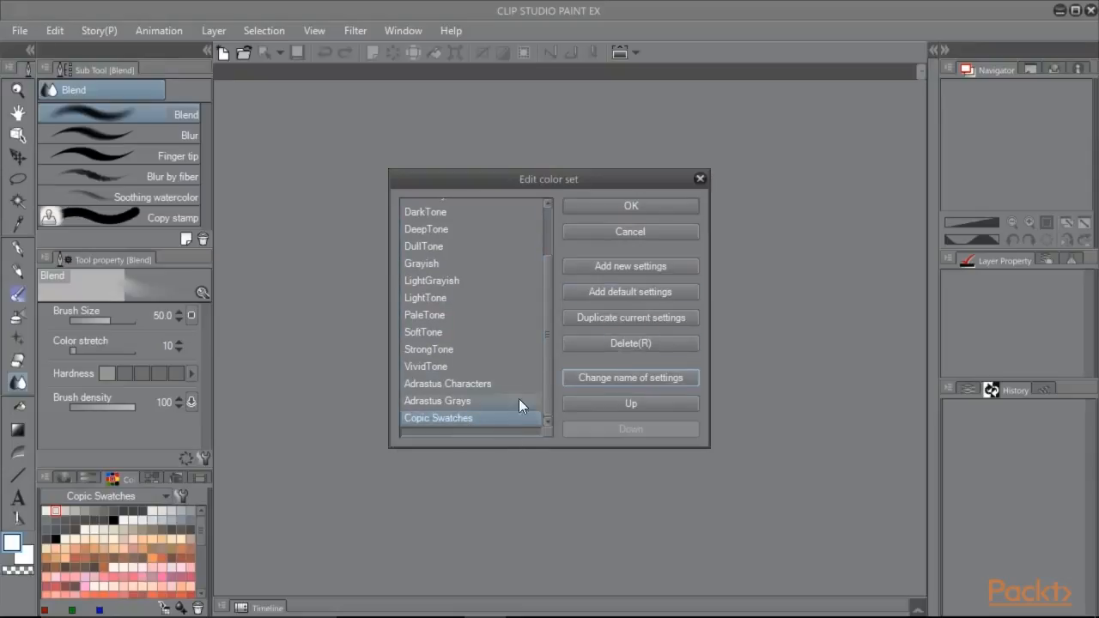
pyautogui.click(631, 378)
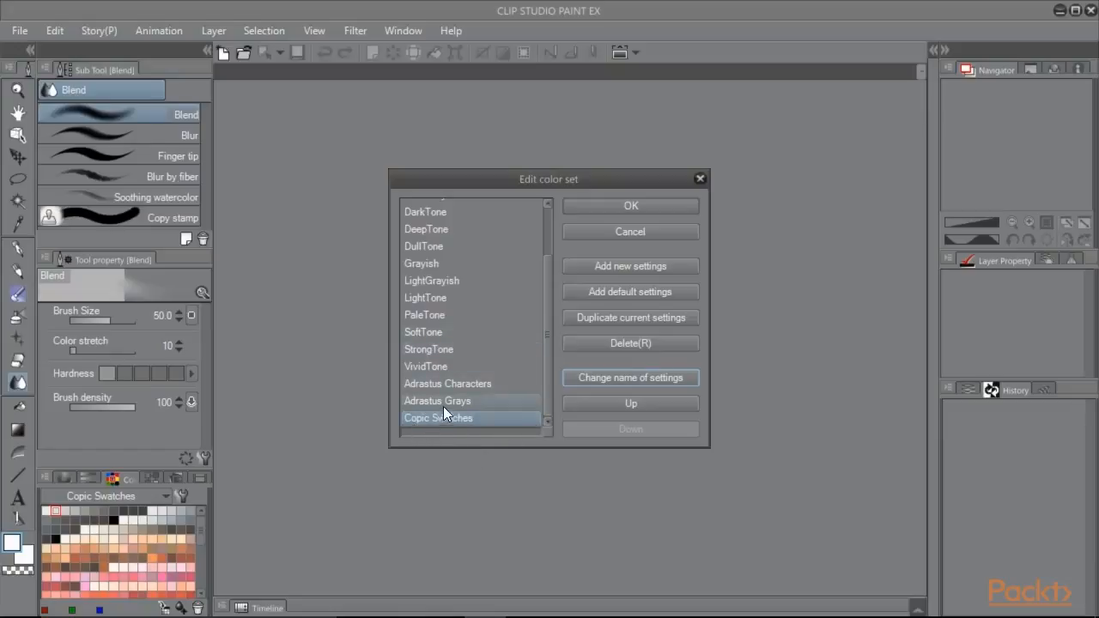
pyautogui.moveTo(630, 206)
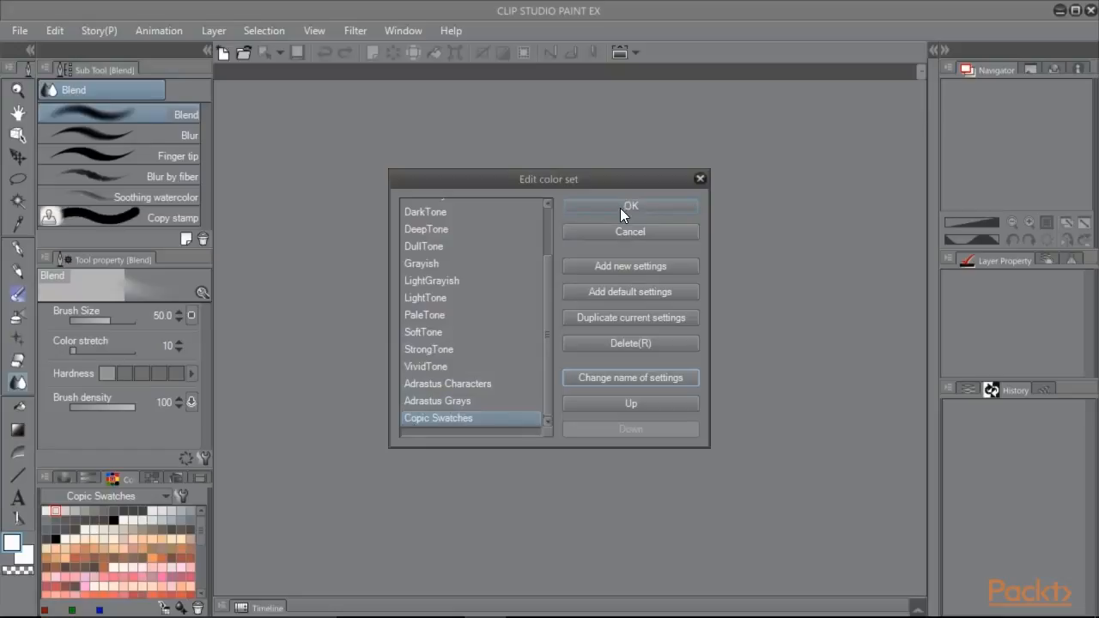
pyautogui.click(630, 206)
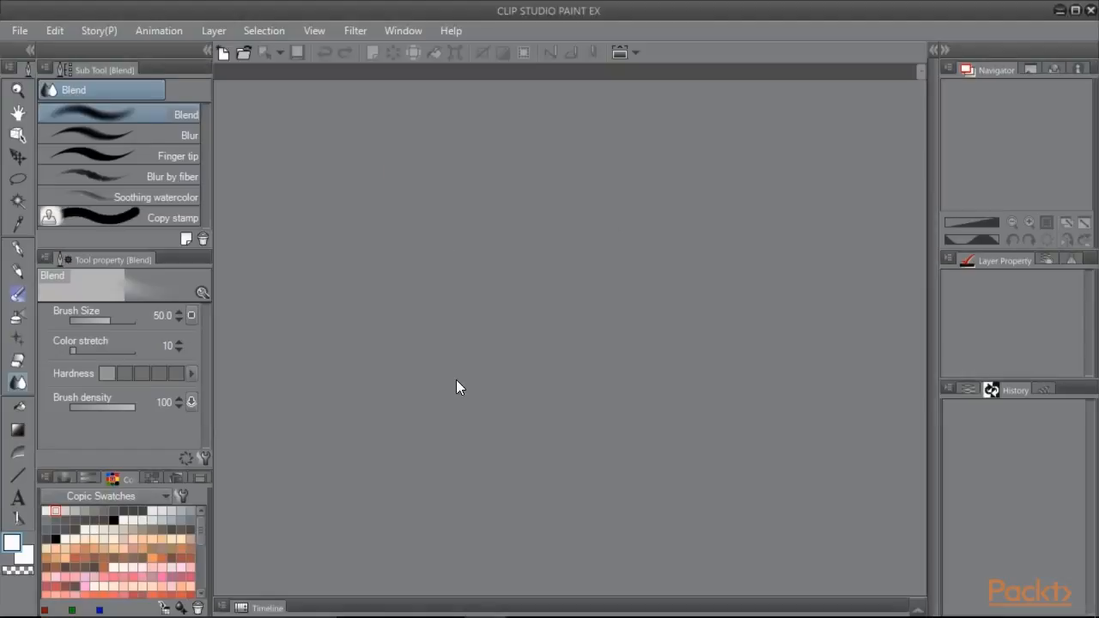